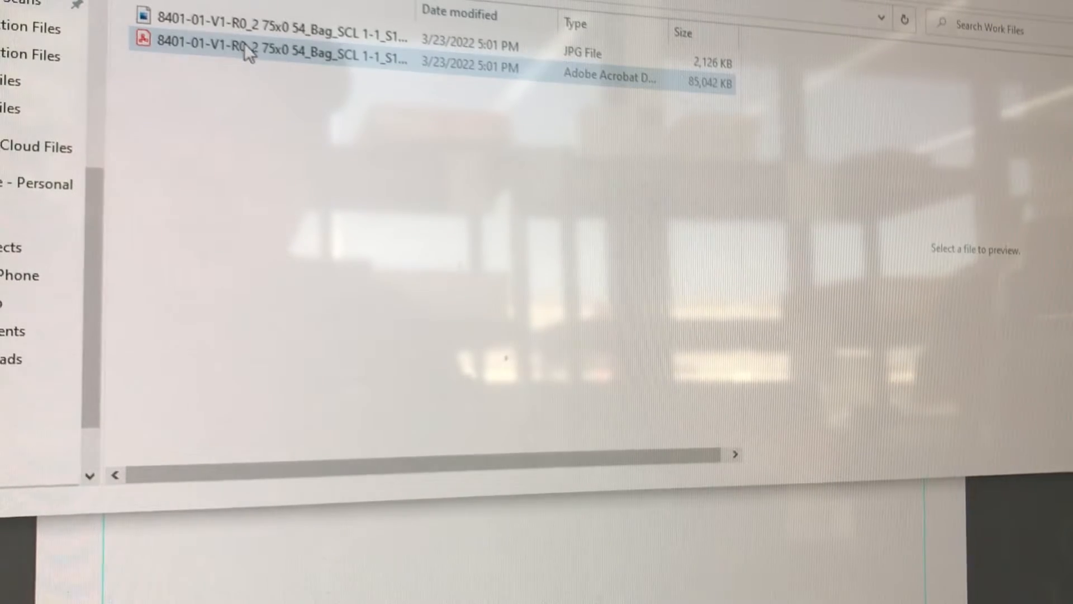
Step: Select the bag PDF in File Explorer to copy its long file name
{"action": "left_click", "coordinate": [274, 55]}
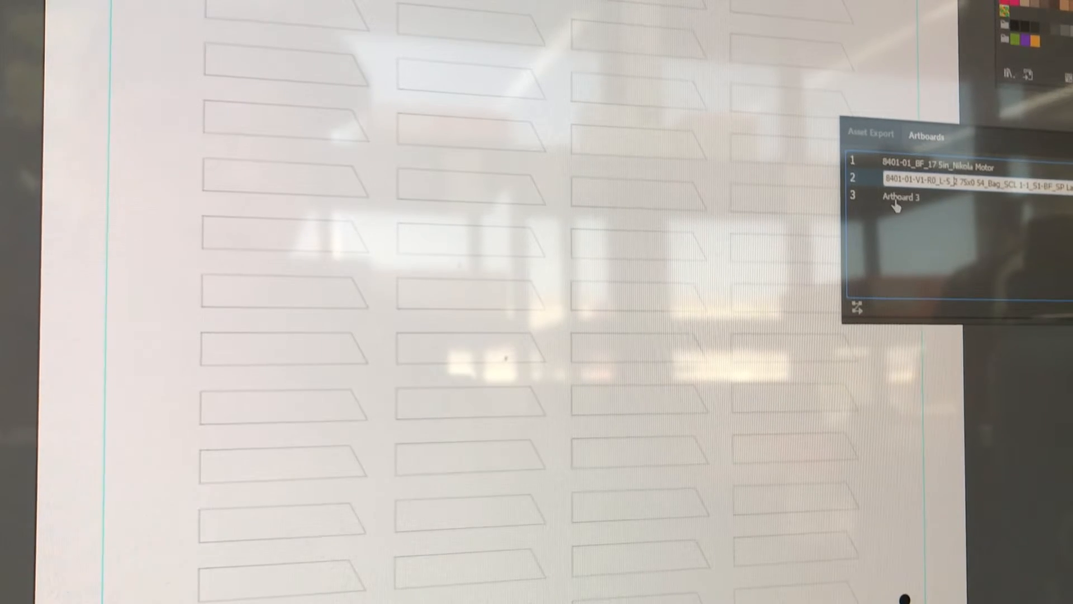
{"action": "double_click", "coordinate": [900, 196]}
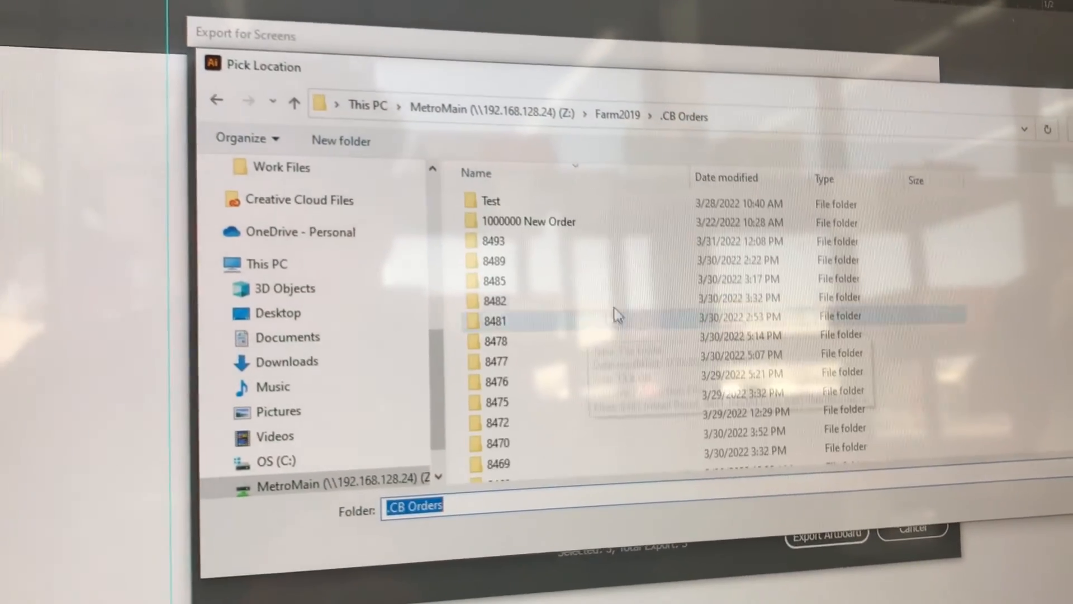
Step: Export the three artboards as PDFs to .CB Orders > 8401 > Production Files
{"action": "left_click", "coordinate": [493, 341]}
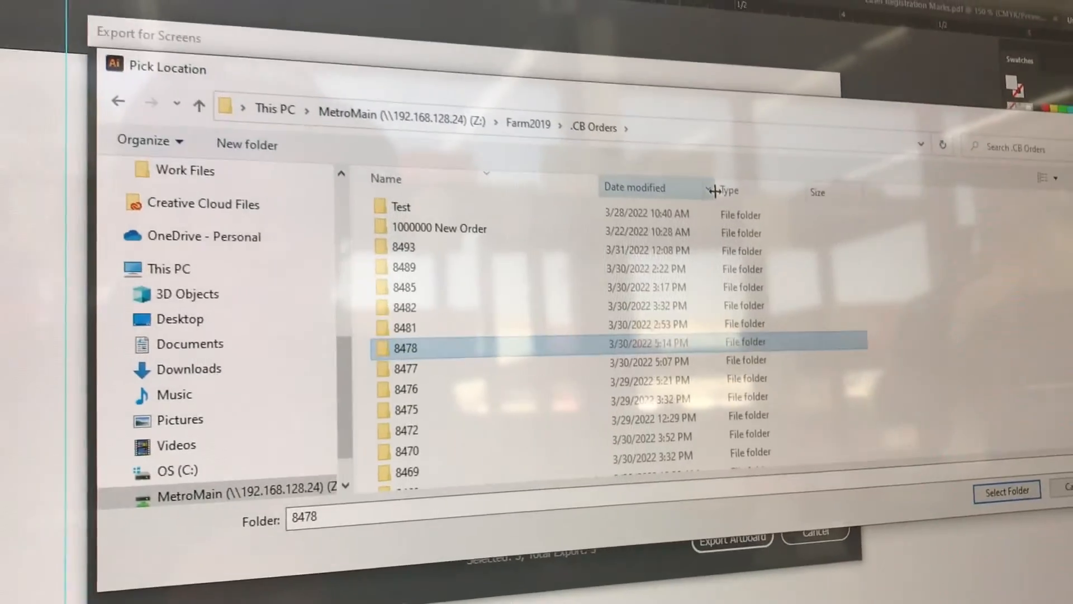
{"action": "scroll", "scroll_direction": "down", "scroll_amount": 3}
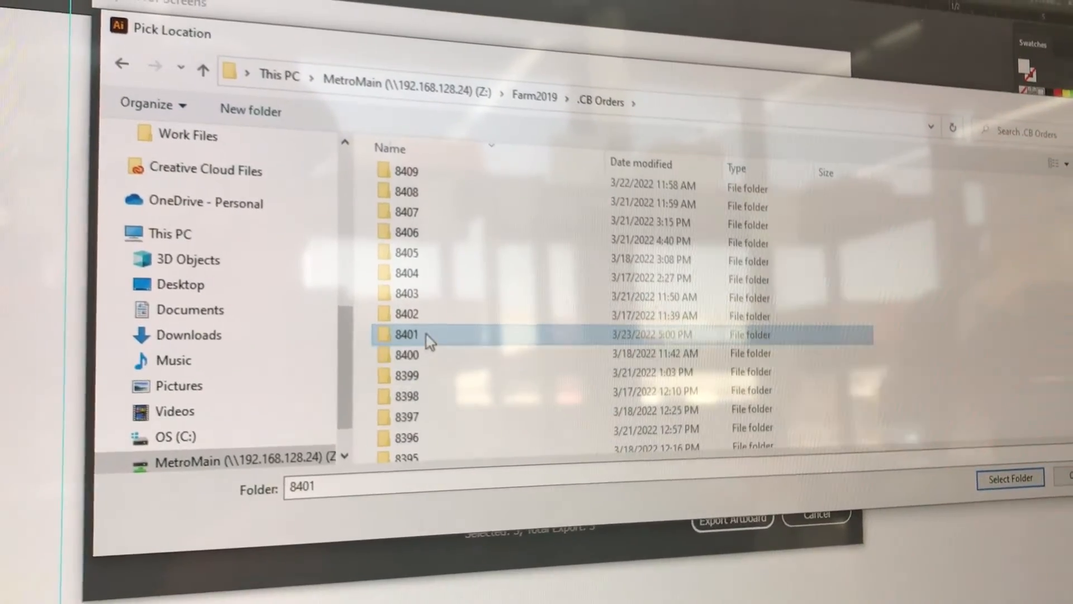
{"action": "double_click", "coordinate": [406, 335]}
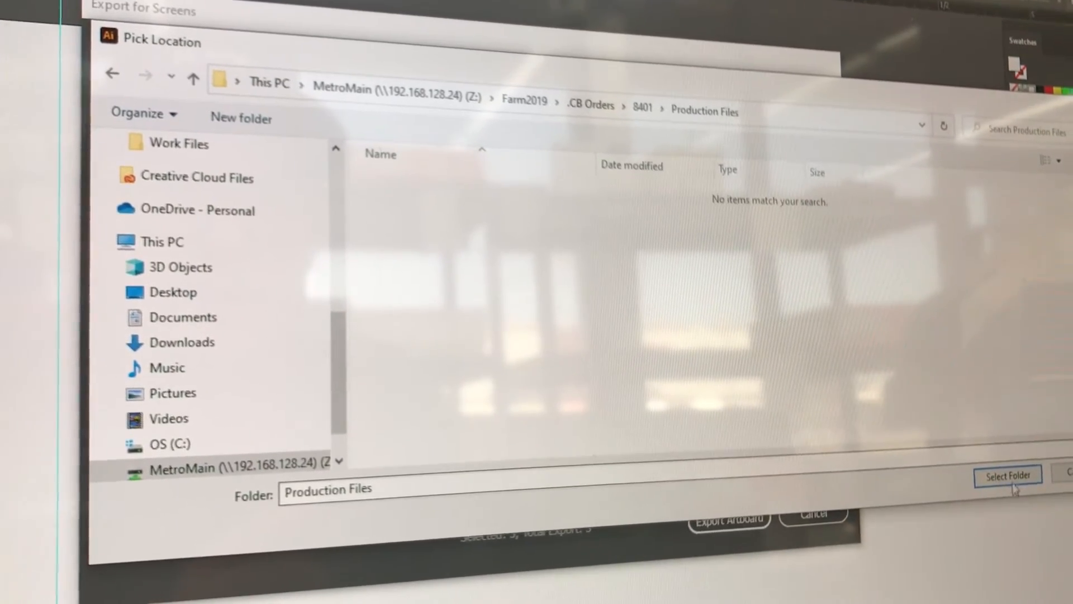
{"action": "left_click", "coordinate": [1006, 475]}
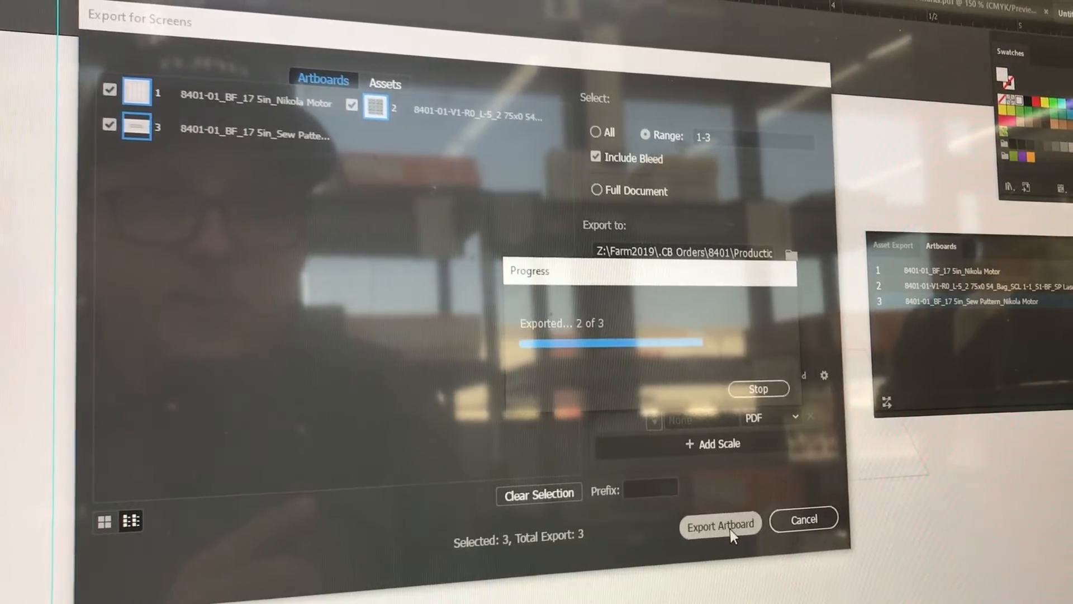
{"action": "left_click", "coordinate": [720, 524]}
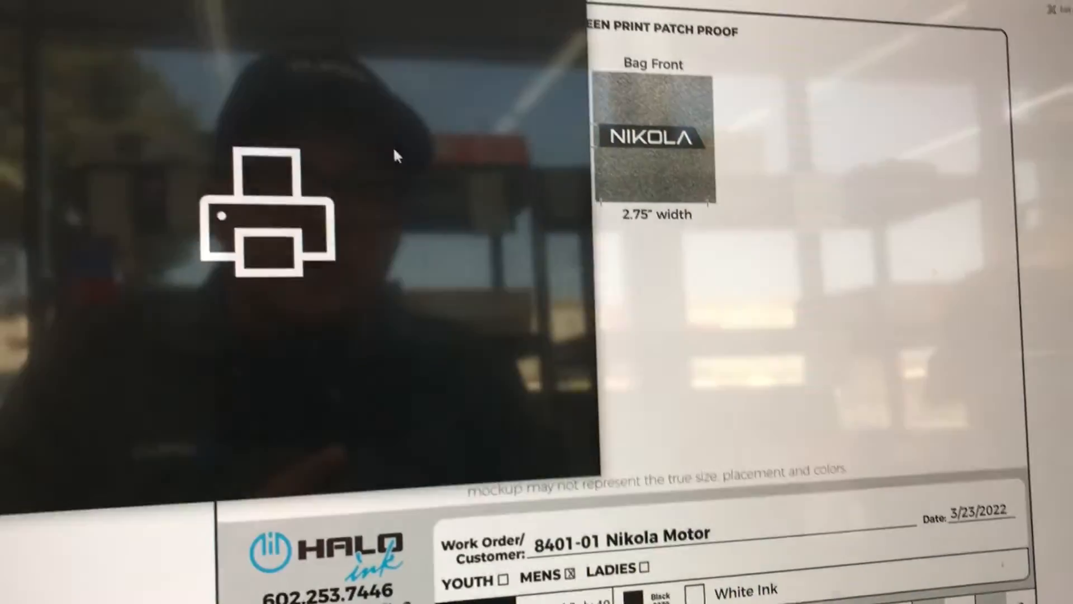
Step: Print the Nikola Motor screen print patch proof from Acrobat
{"action": "left_click", "coordinate": [274, 212]}
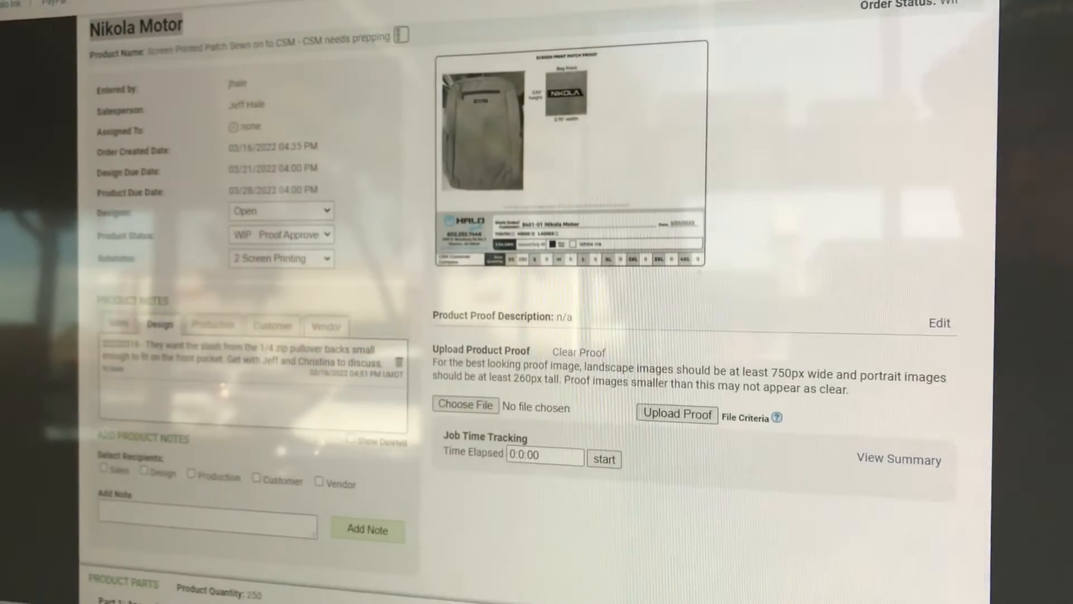
Step: Open order 8401's Production Files folder and select the exported sew pattern PDF
{"action": "left_click", "coordinate": [280, 235]}
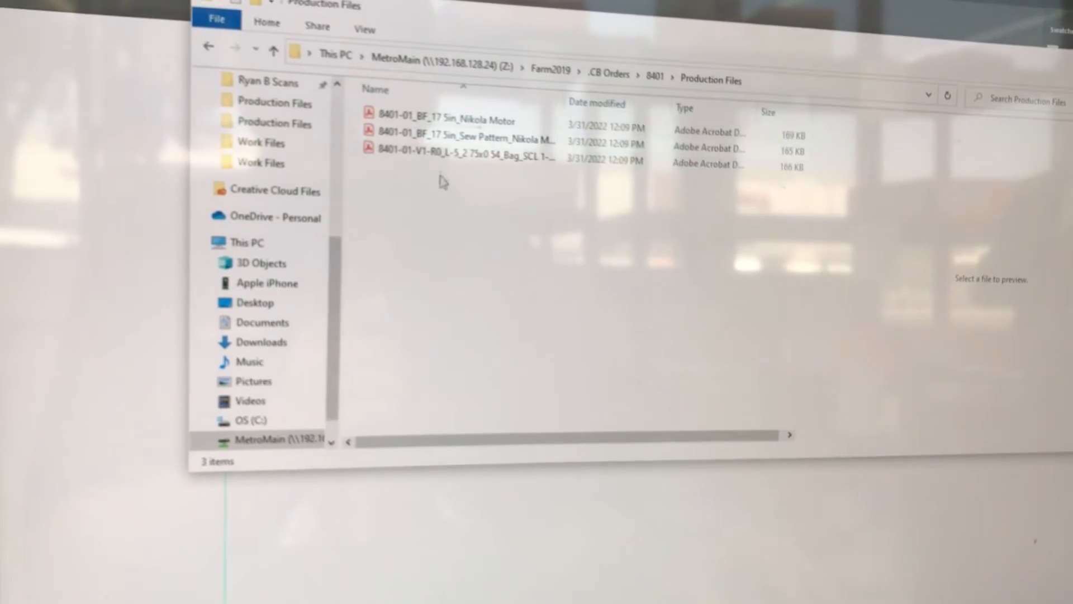
{"action": "left_click", "coordinate": [466, 139]}
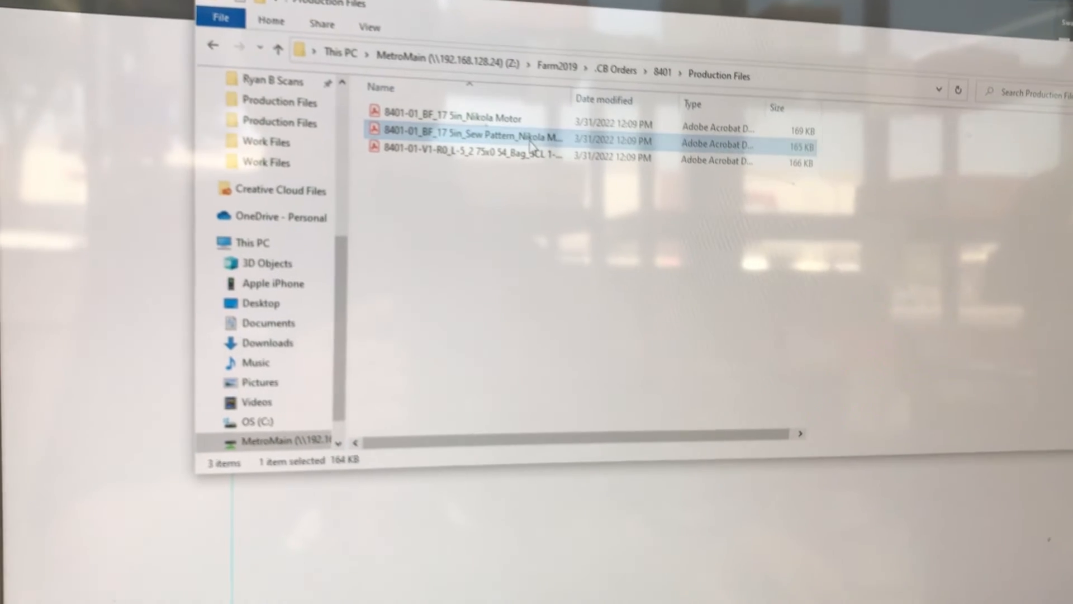